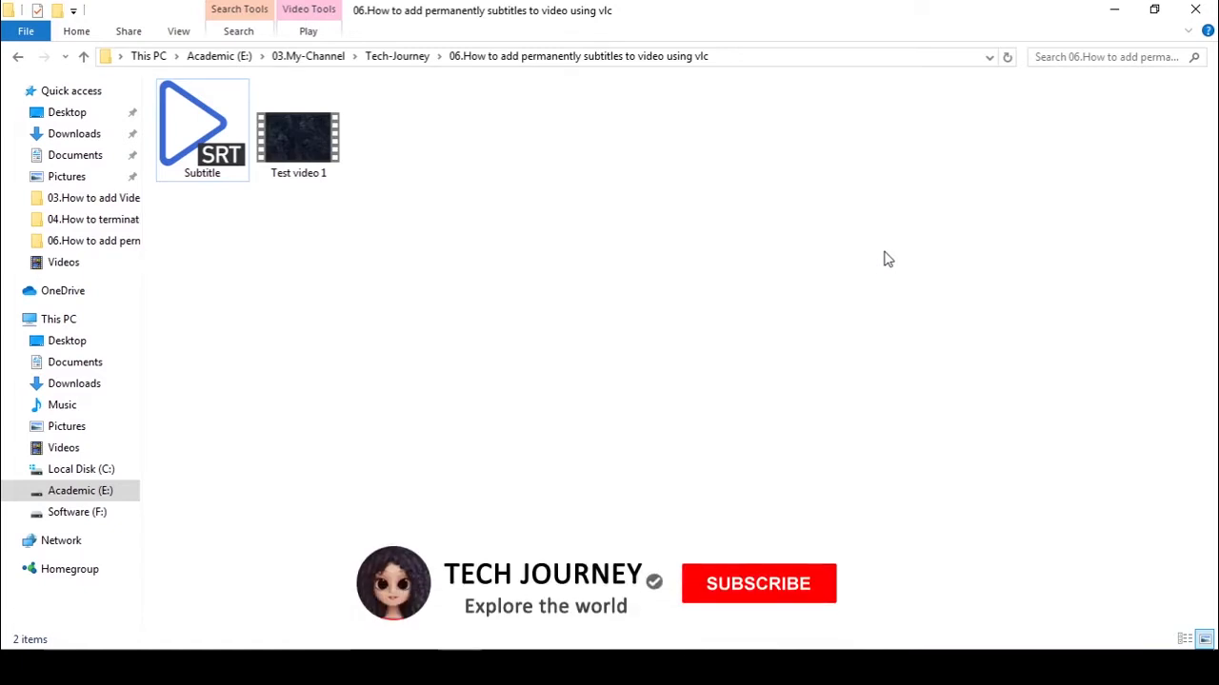
Select the Subtitle file in the project folder in File Explorer
click(757, 584)
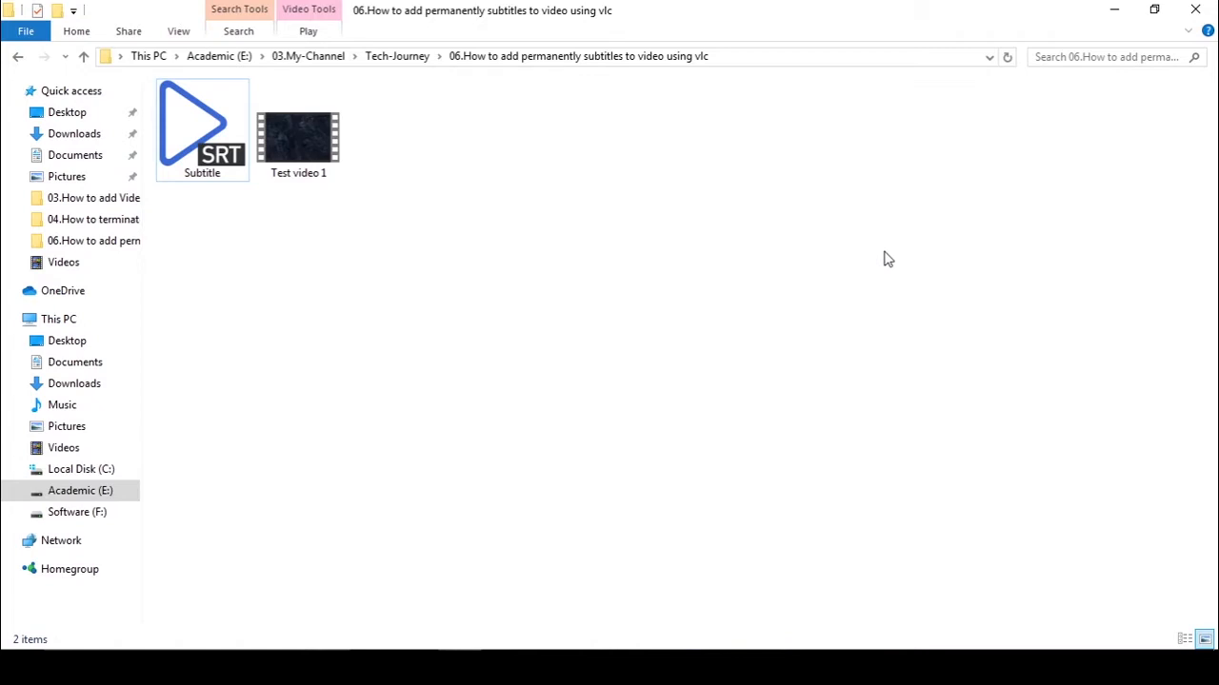
mouse_move(605, 524)
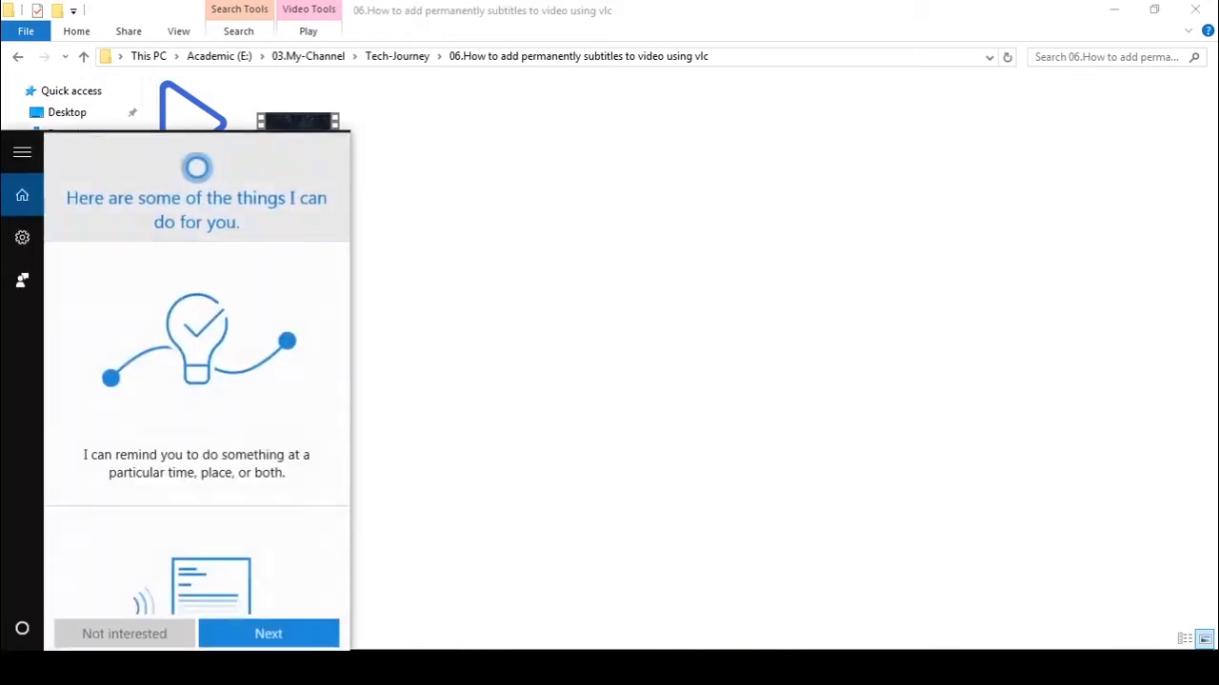
Search 'vlc' in Cortana and launch VLC media player
text(vlc)
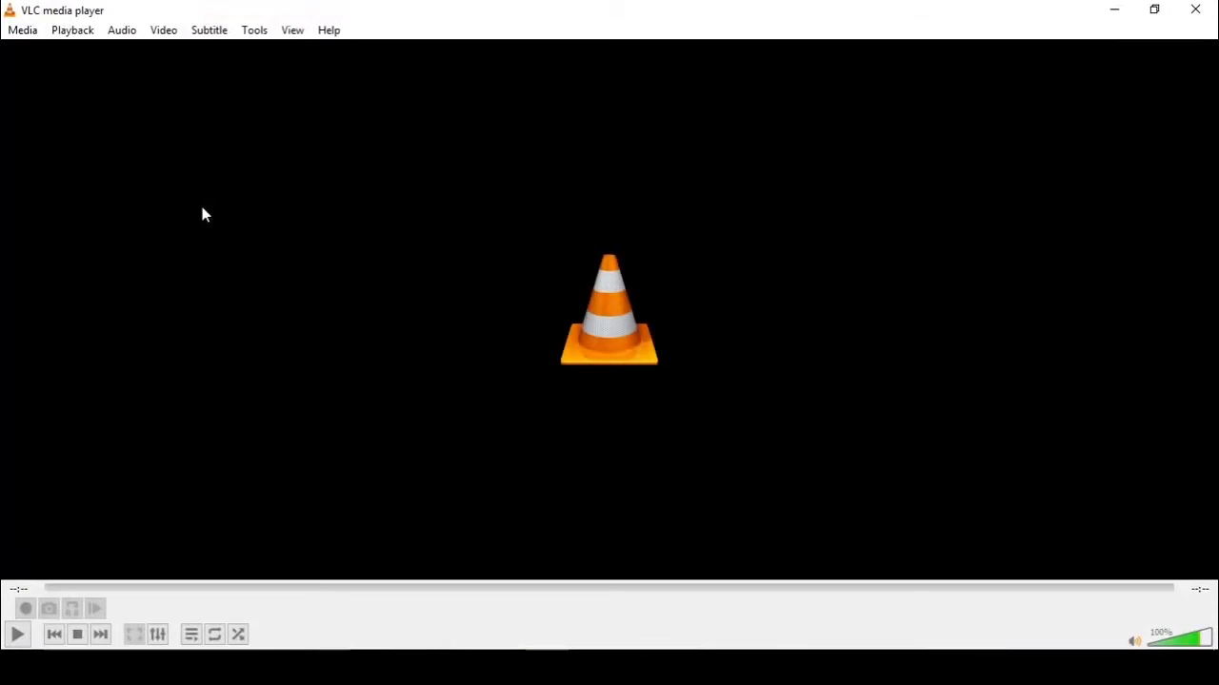
Open Media > Convert / Save in VLC
click(22, 29)
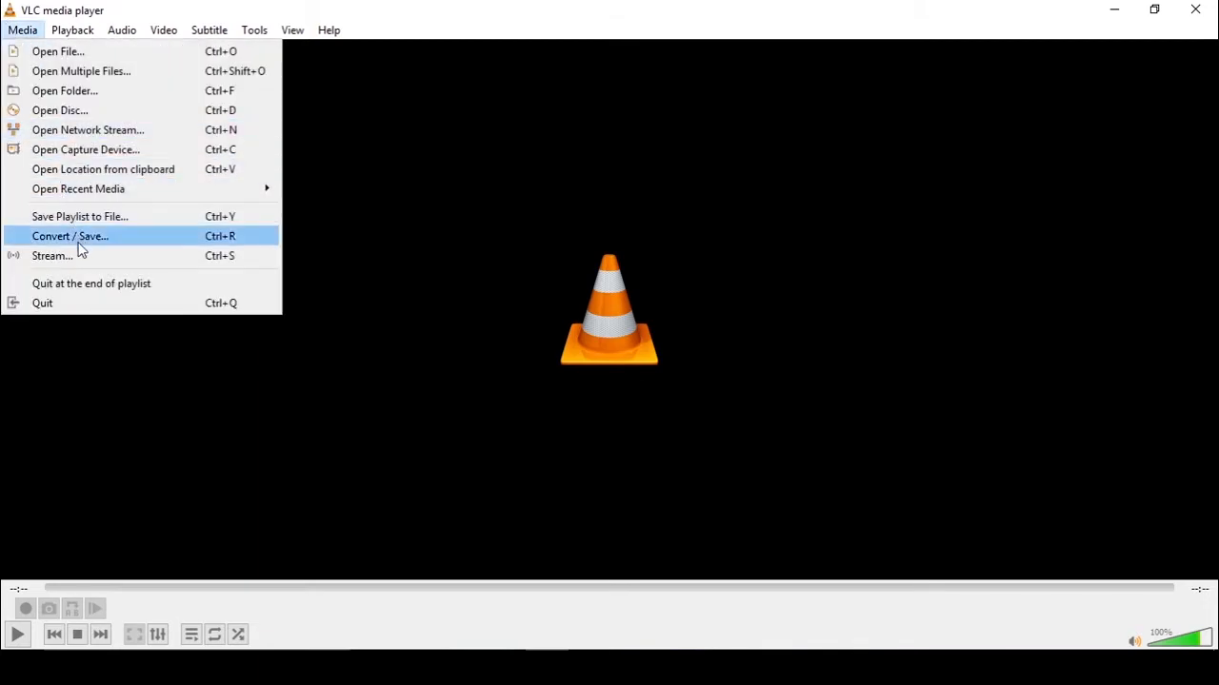
click(69, 236)
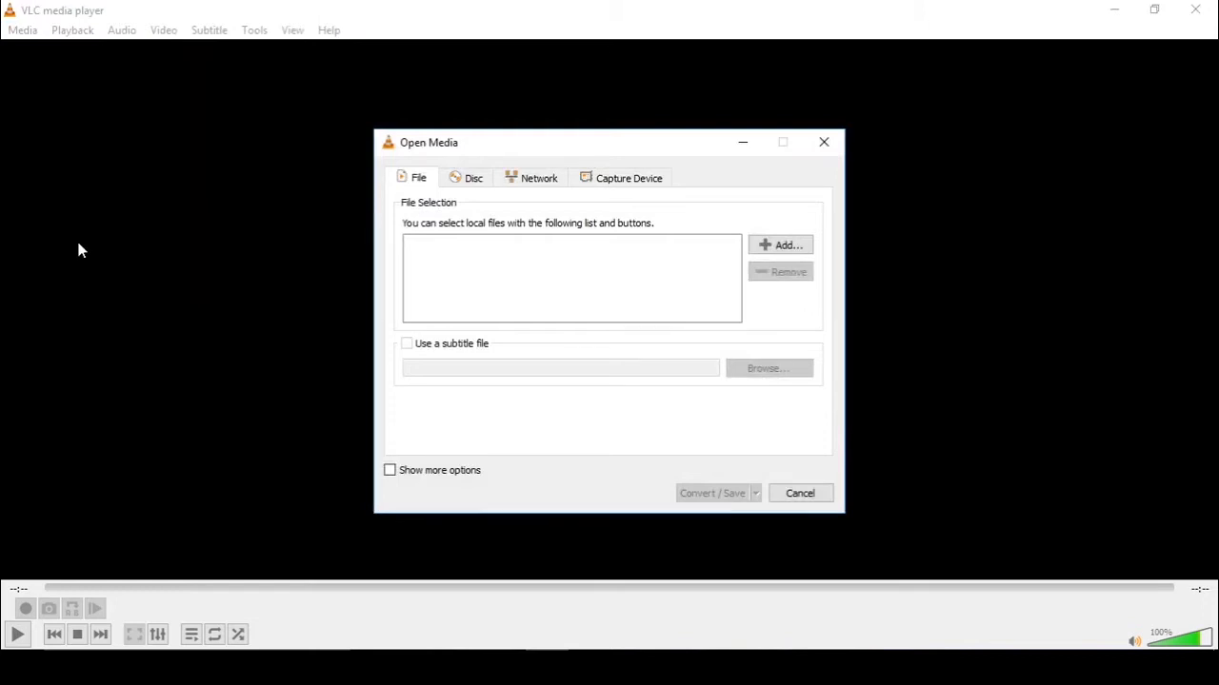
mouse_move(15, 85)
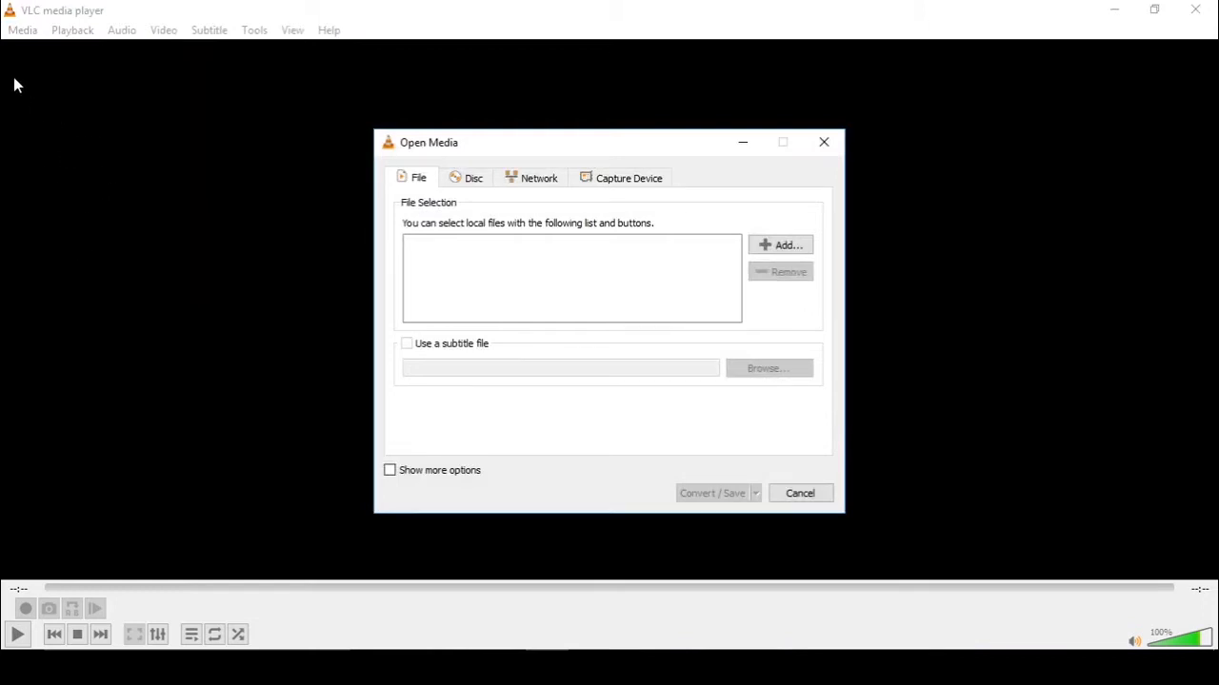
mouse_move(81, 91)
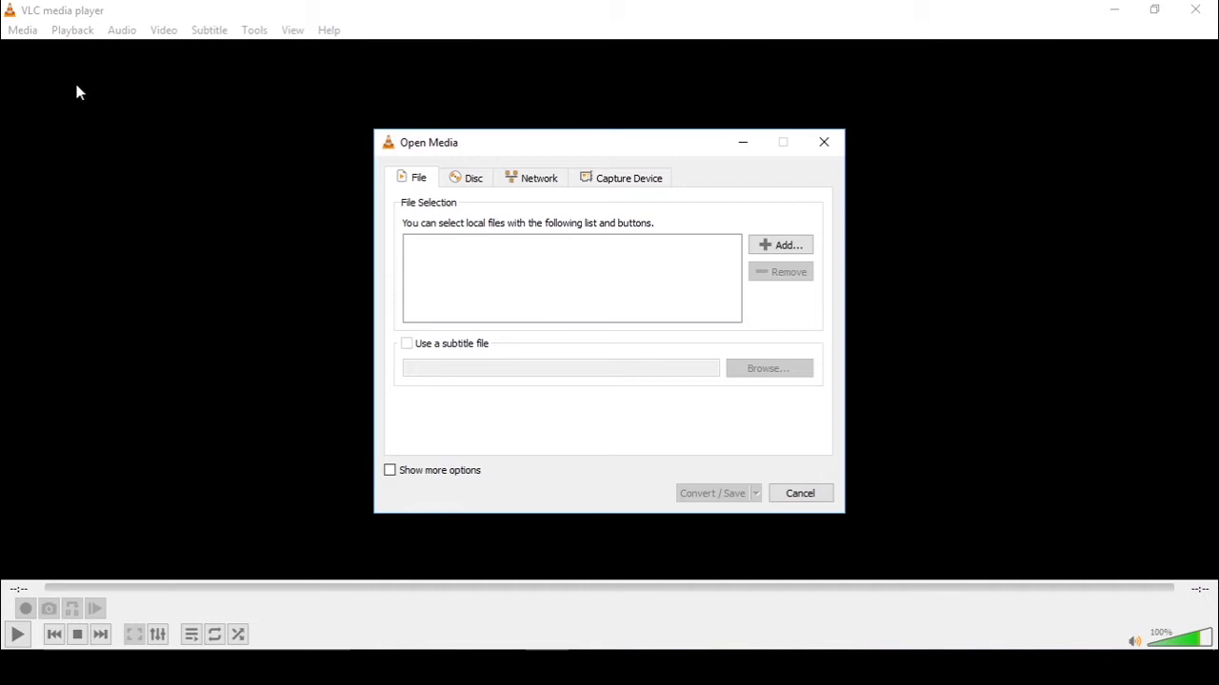
mouse_move(247, 137)
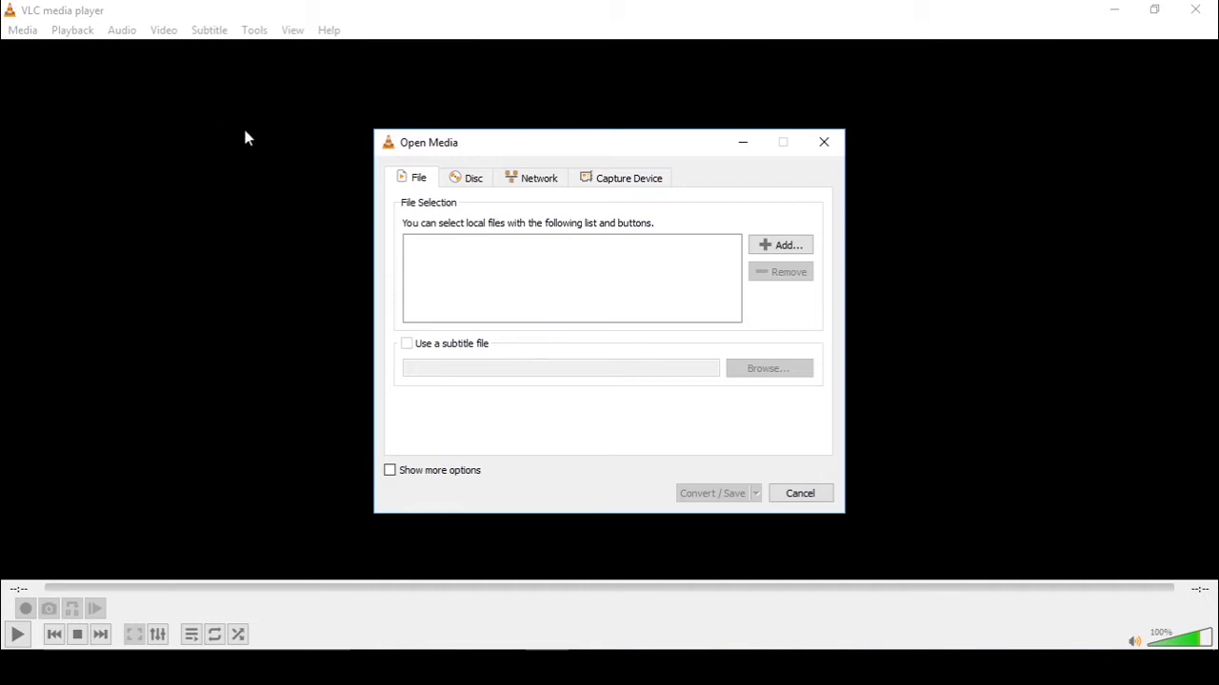
mouse_move(781, 245)
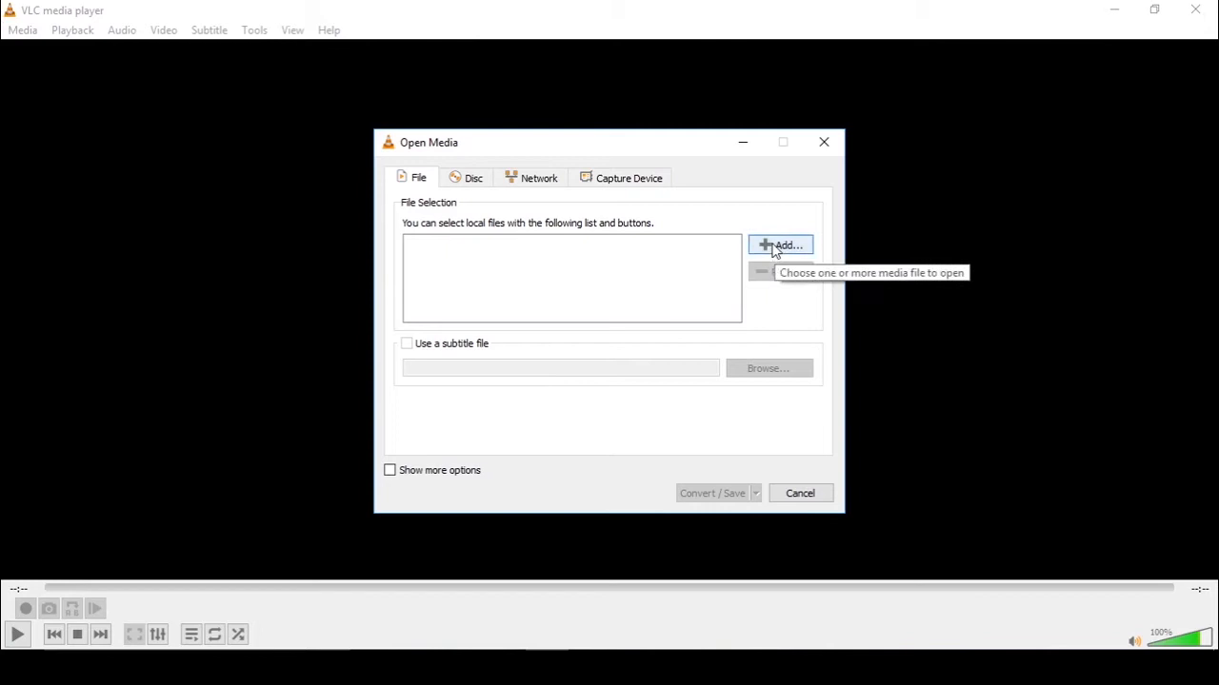
Add Test video 1 from the project folder to the conversion list
click(782, 246)
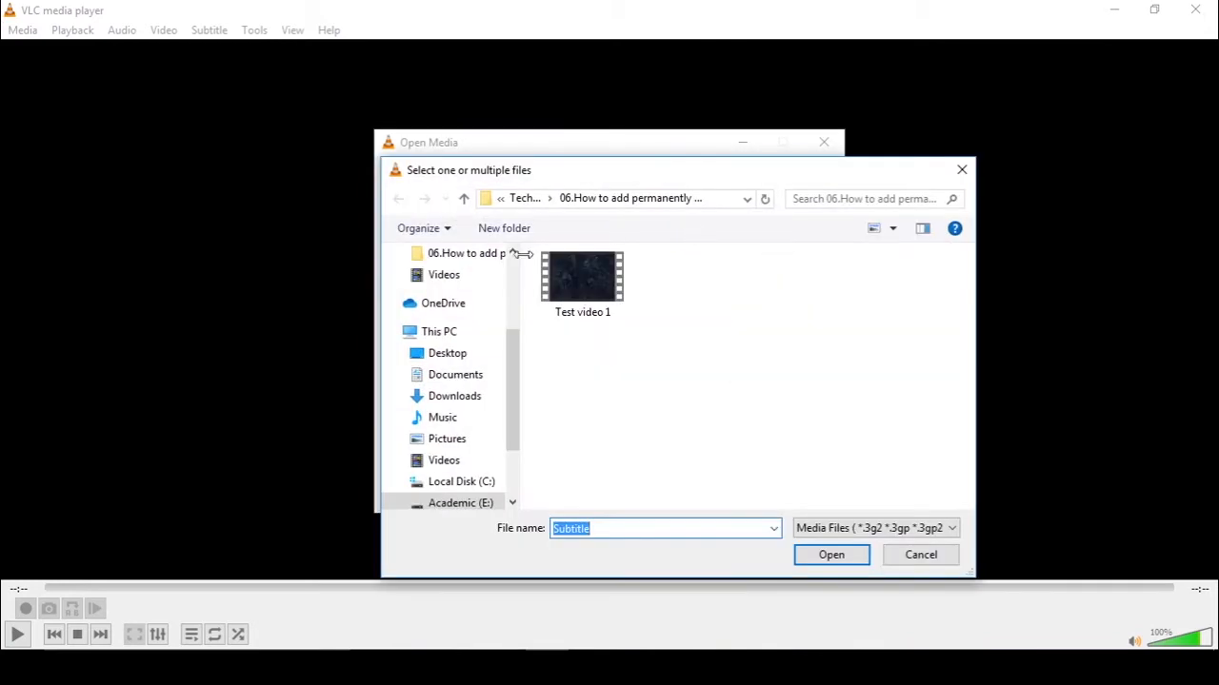
click(582, 276)
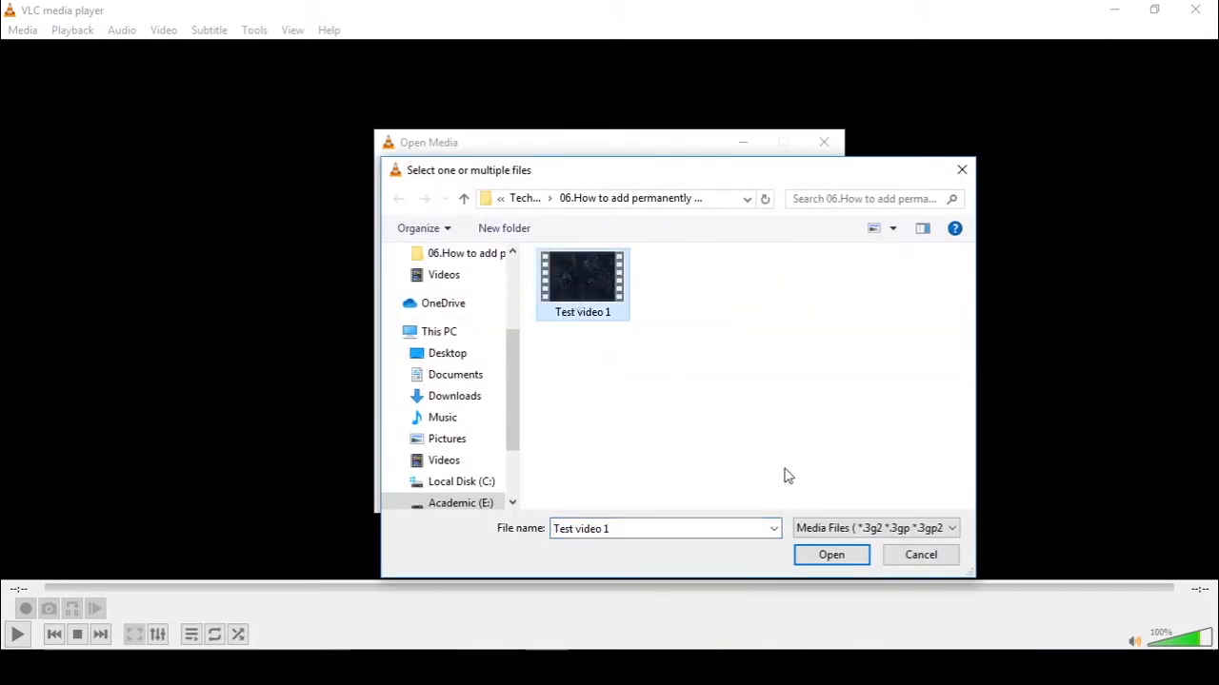
mouse_move(830, 555)
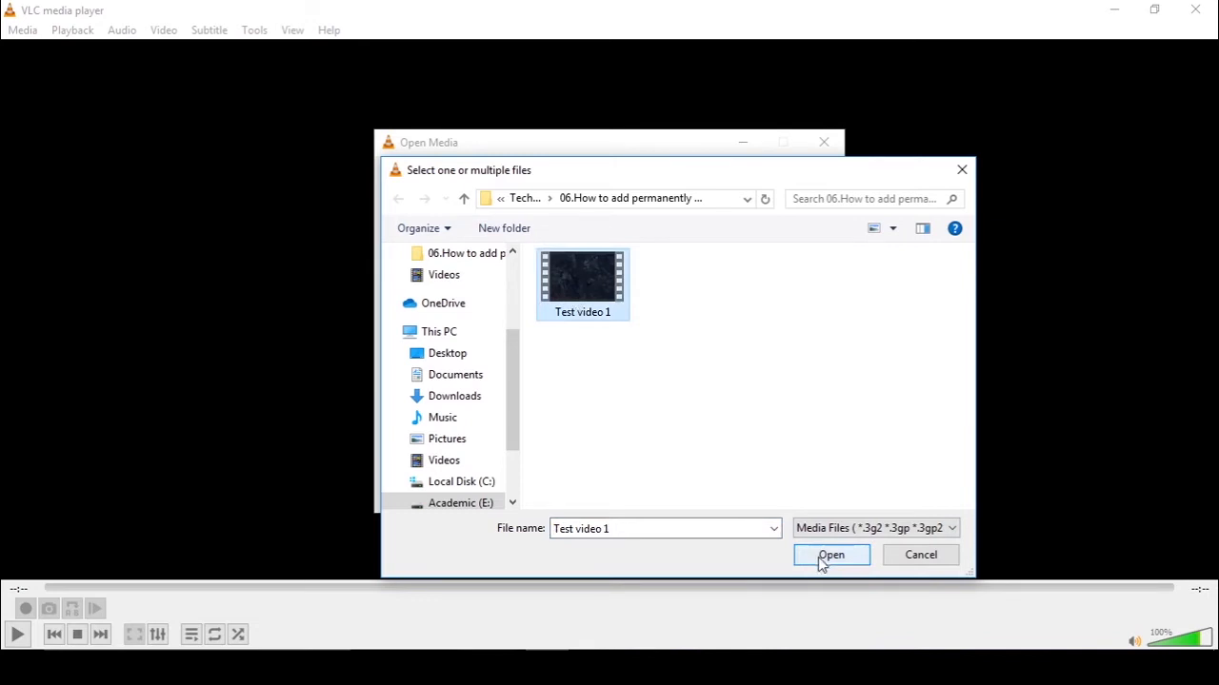
click(830, 555)
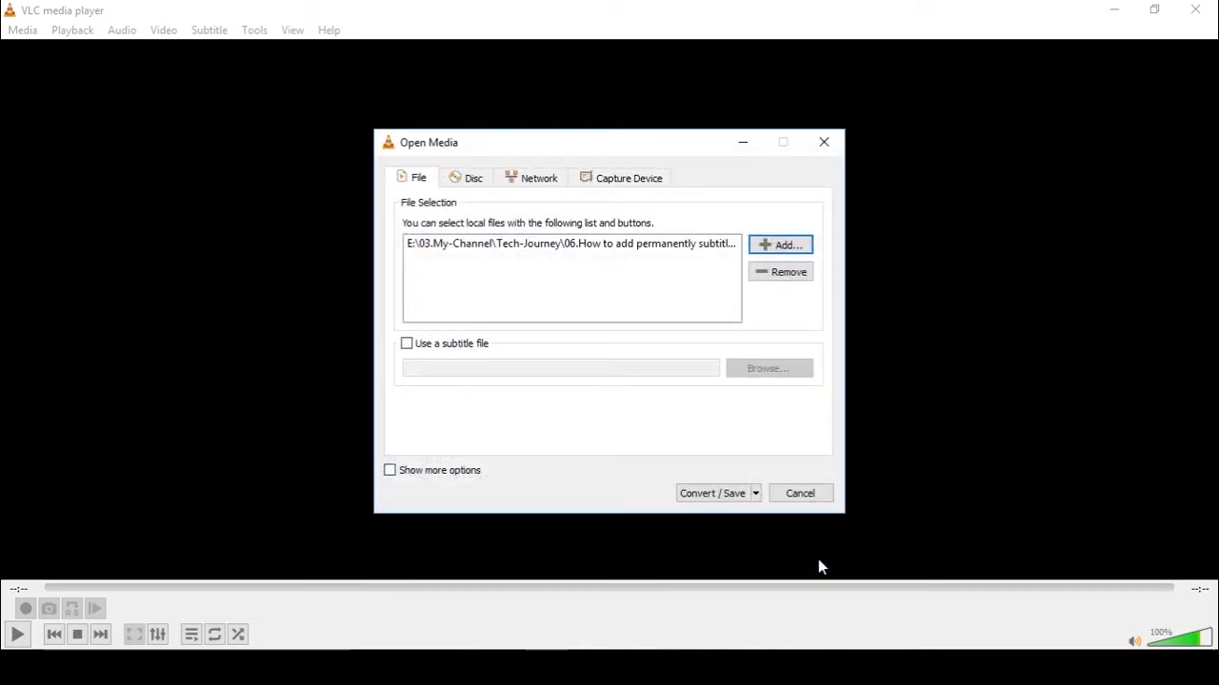
mouse_move(661, 267)
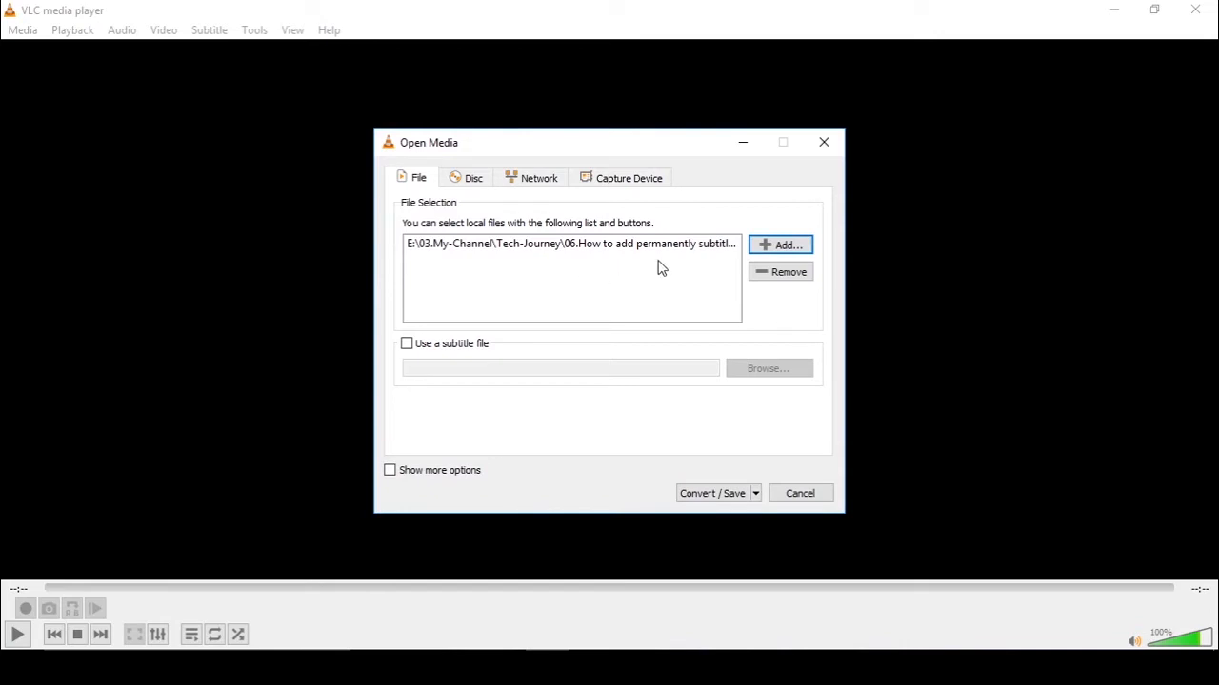
mouse_move(495, 341)
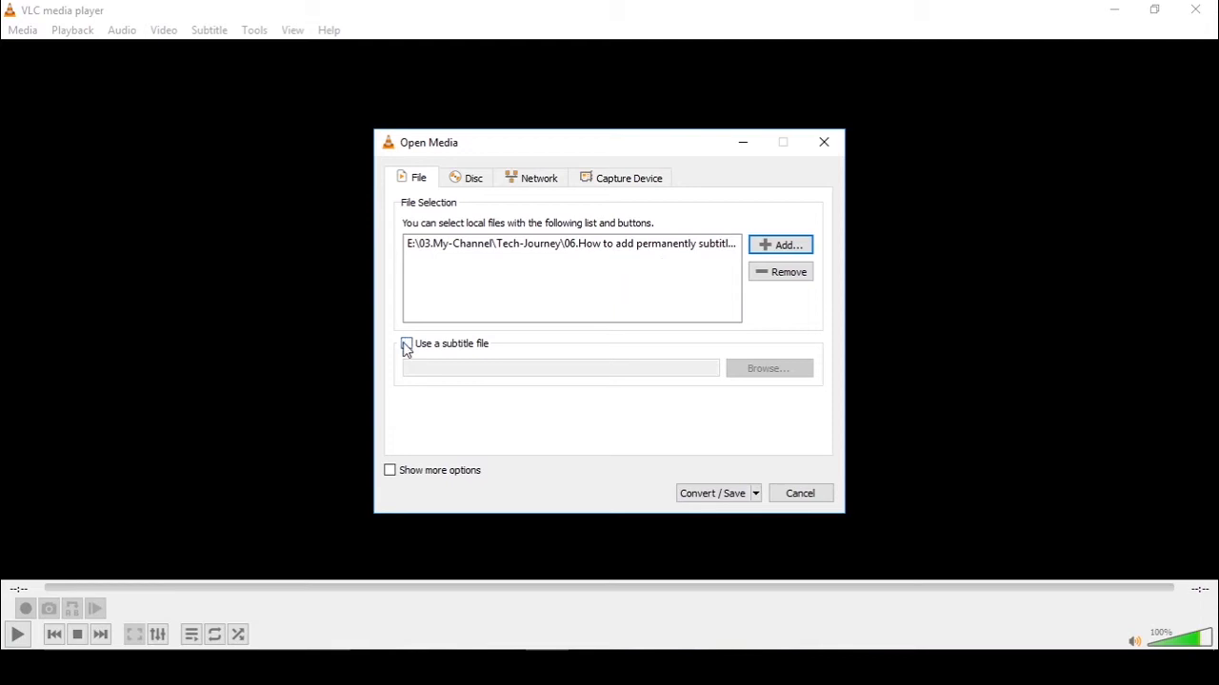
Enable 'Use a subtitle file' and attach Subtitle.srt from the project folder
click(406, 344)
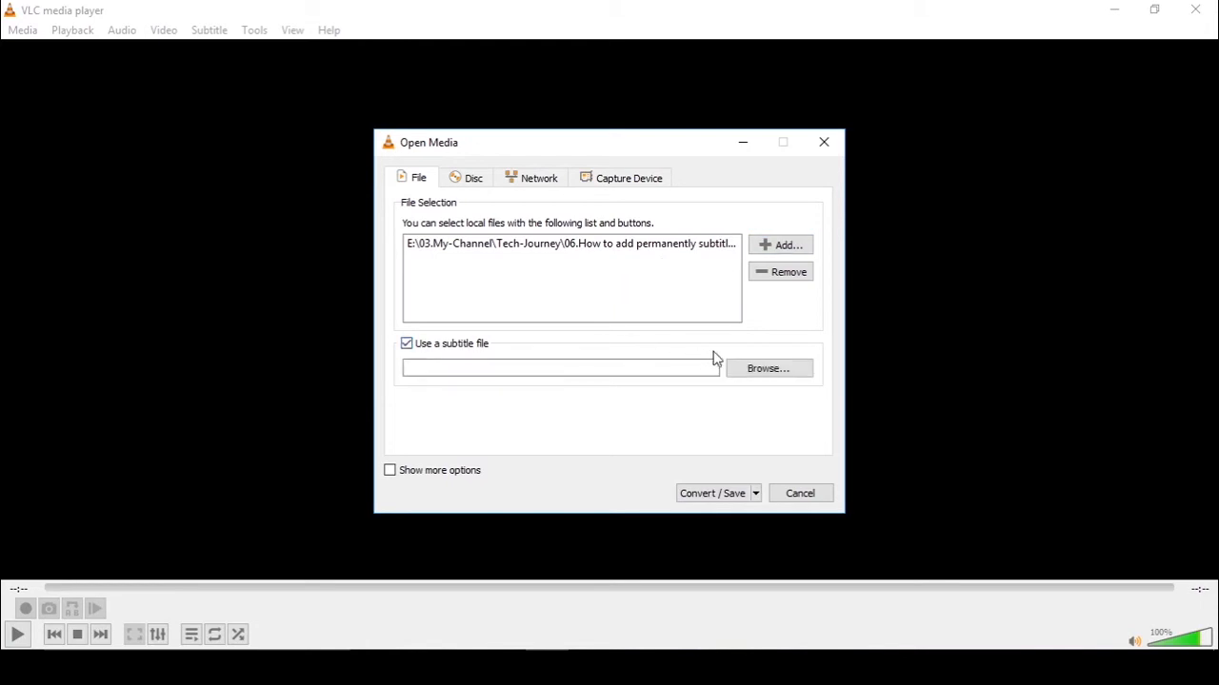
click(767, 368)
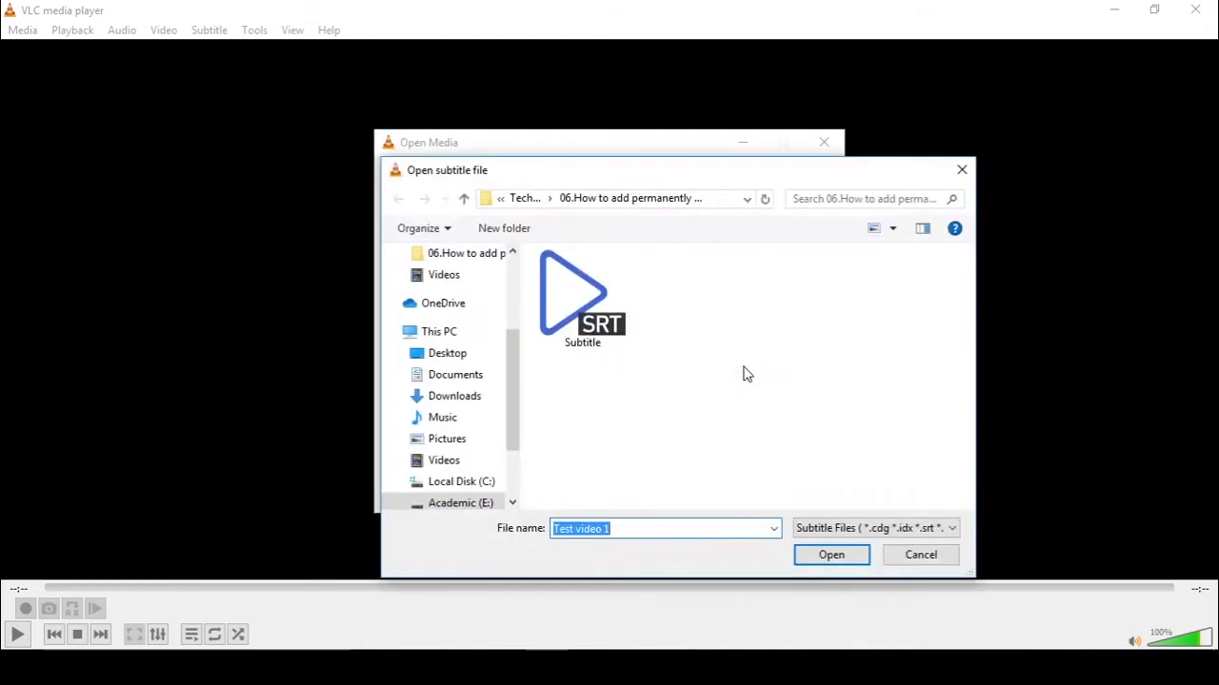
click(582, 296)
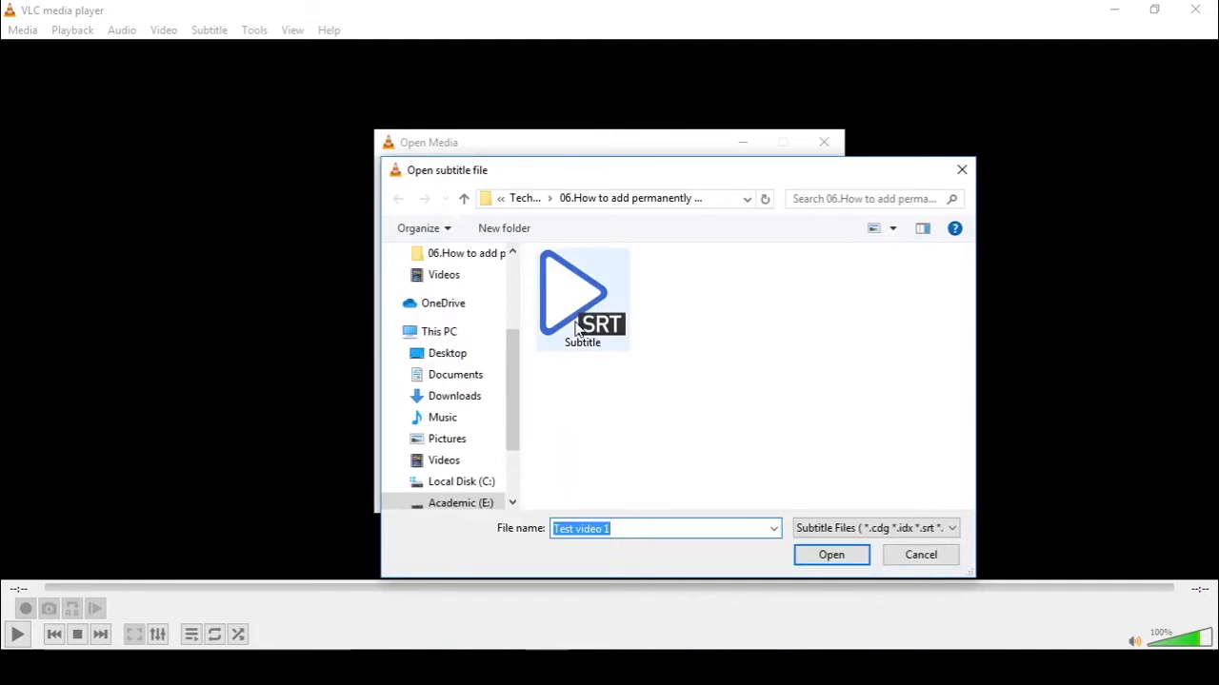
click(581, 295)
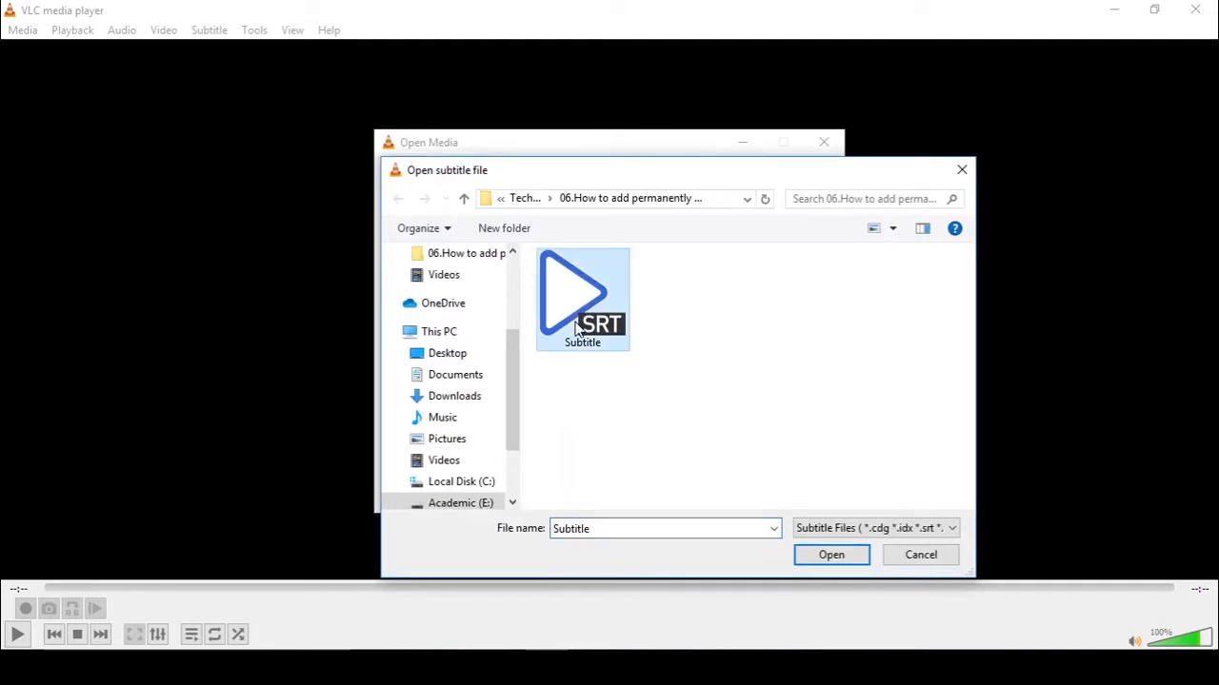
click(830, 555)
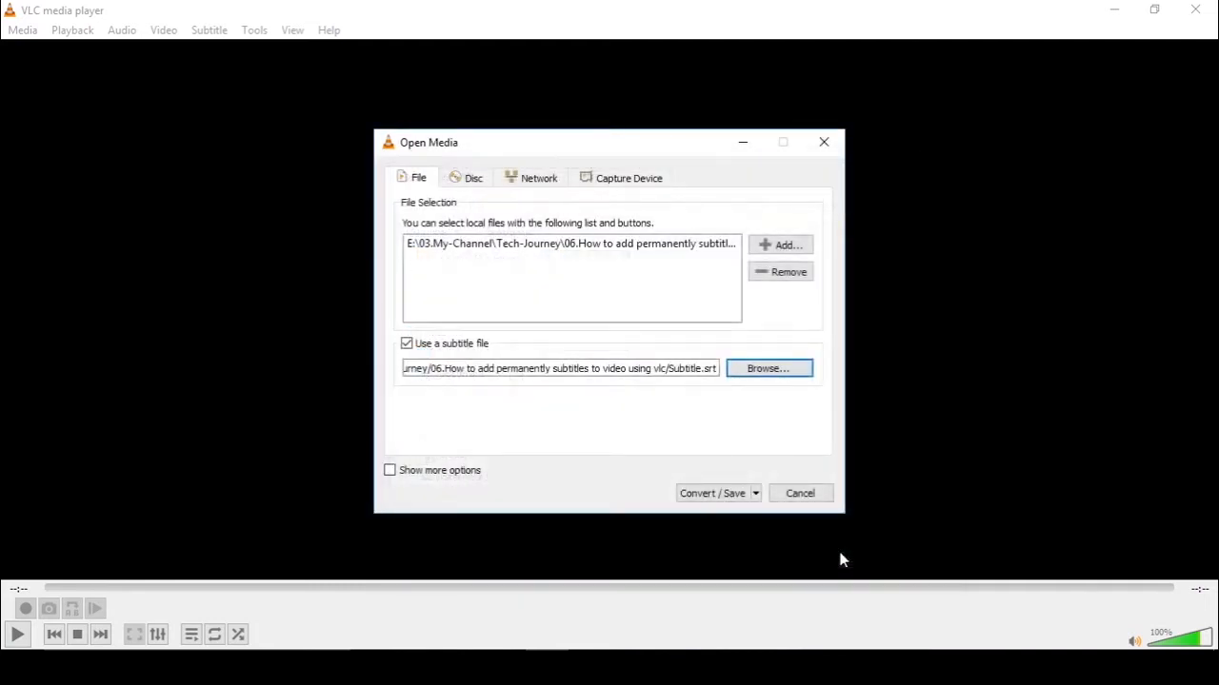
mouse_move(666, 486)
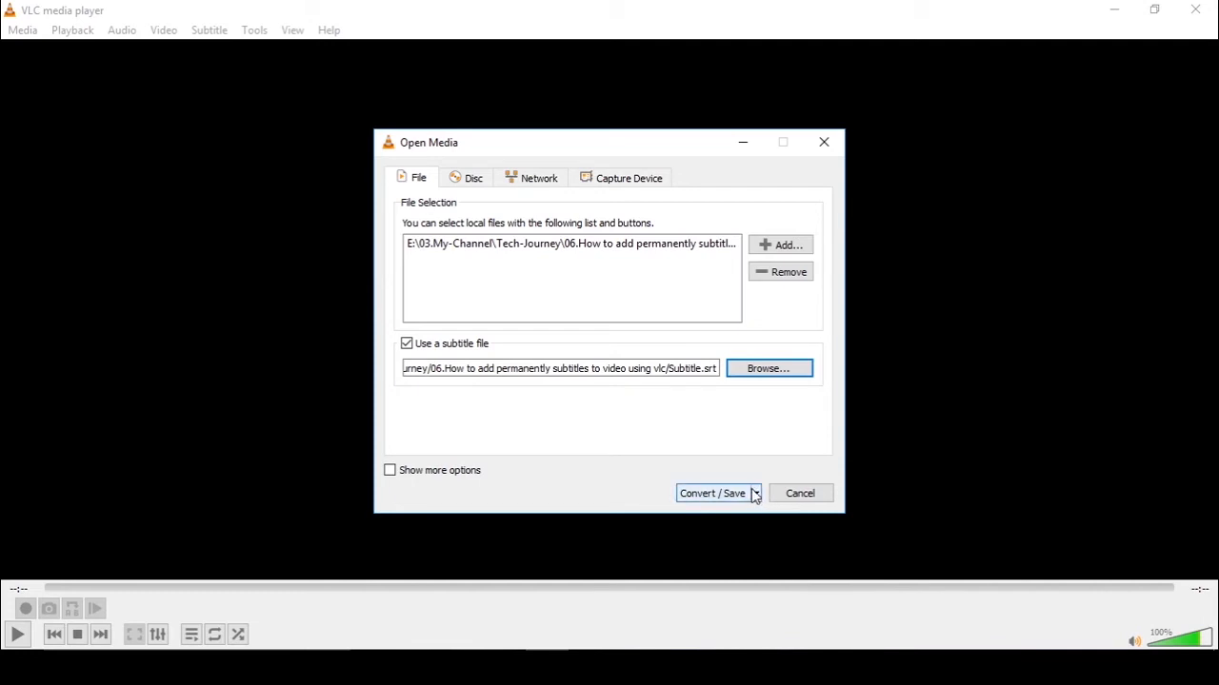
mouse_move(757, 497)
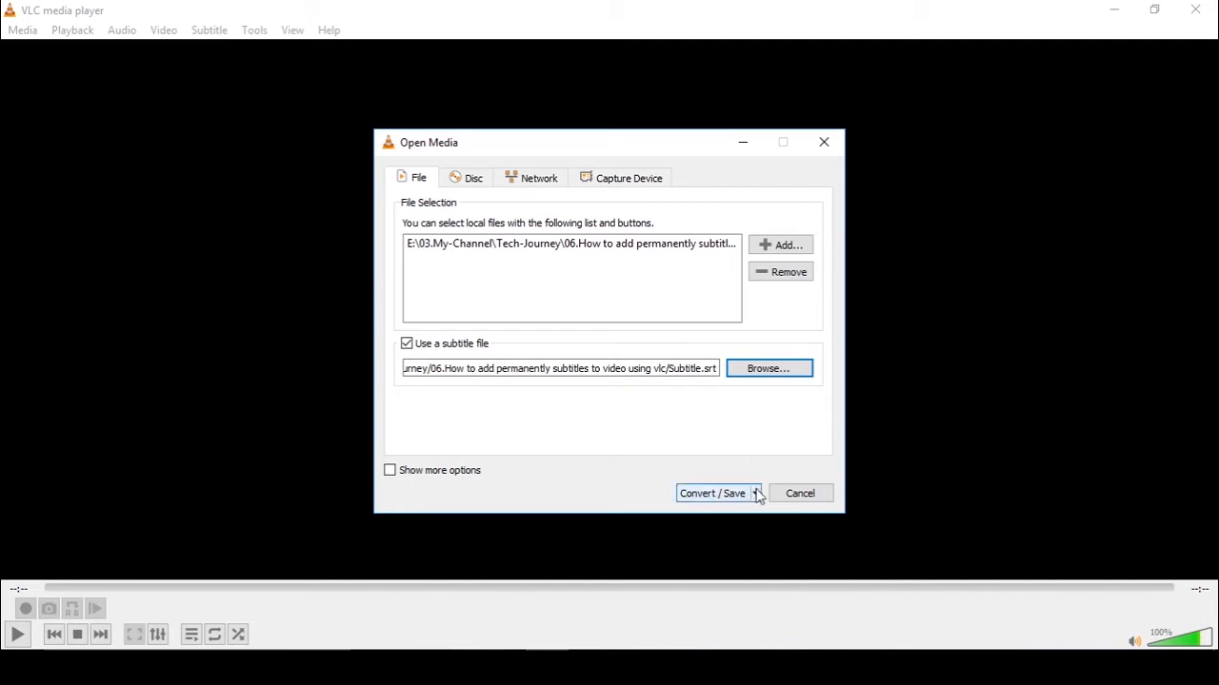
Choose Convert from the Convert / Save dropdown menu
click(756, 493)
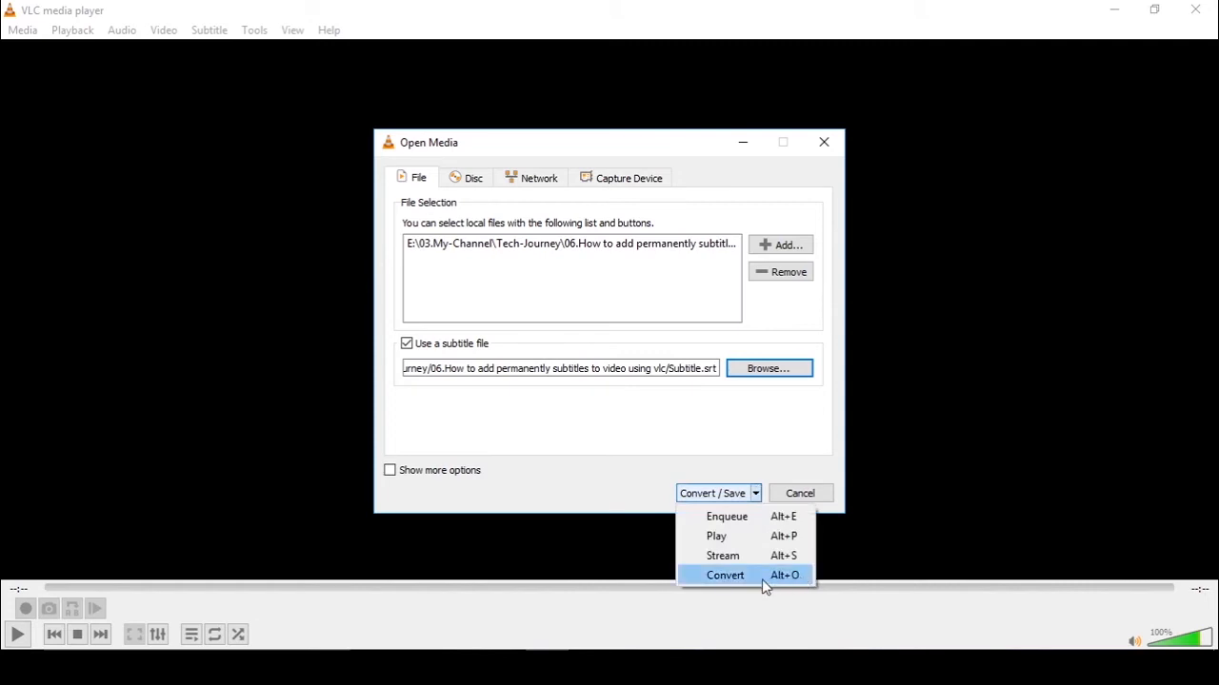
click(725, 575)
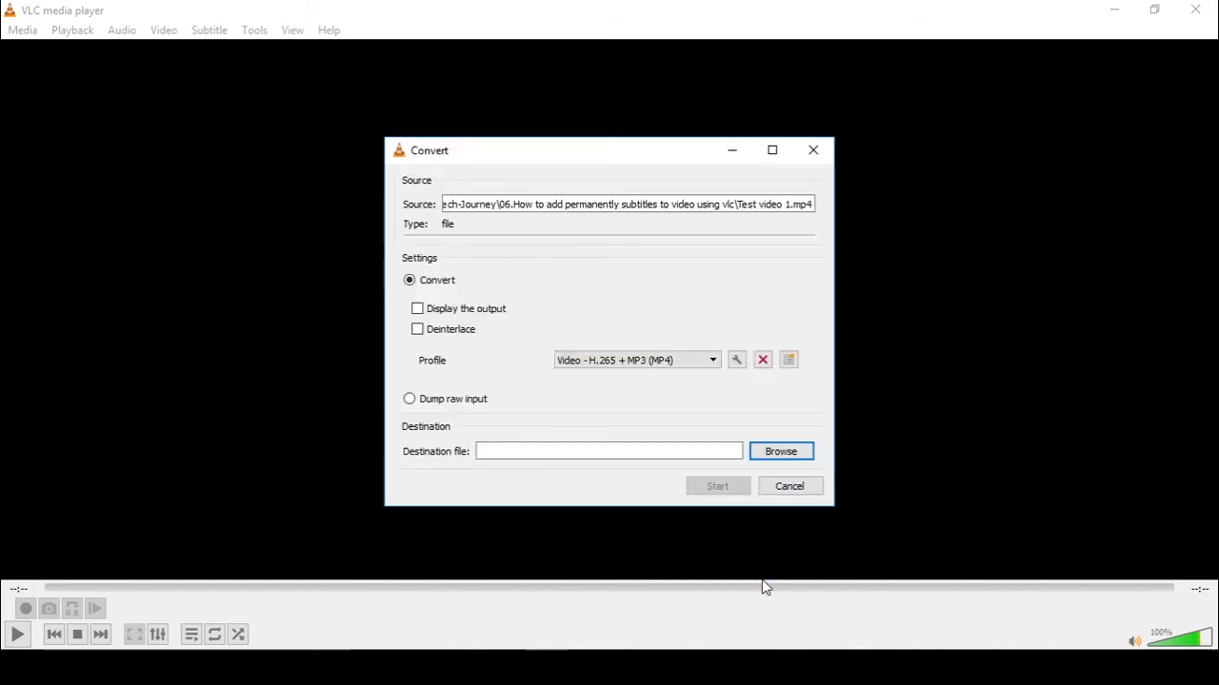
mouse_move(751, 562)
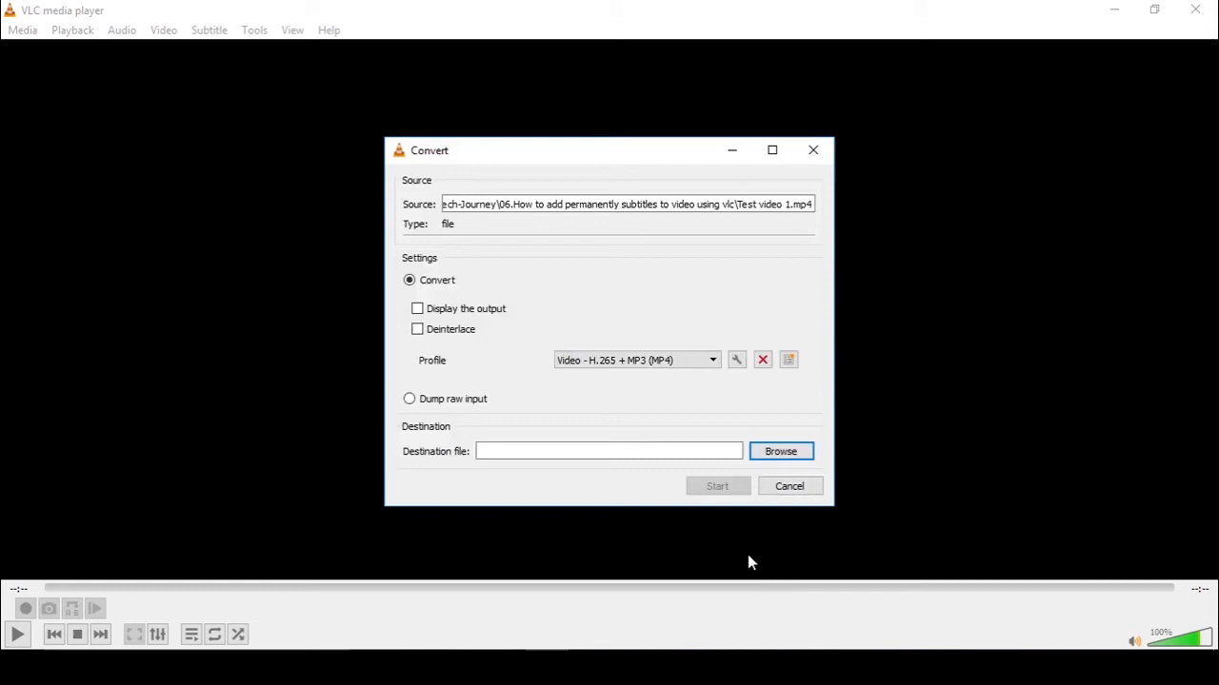
mouse_move(661, 312)
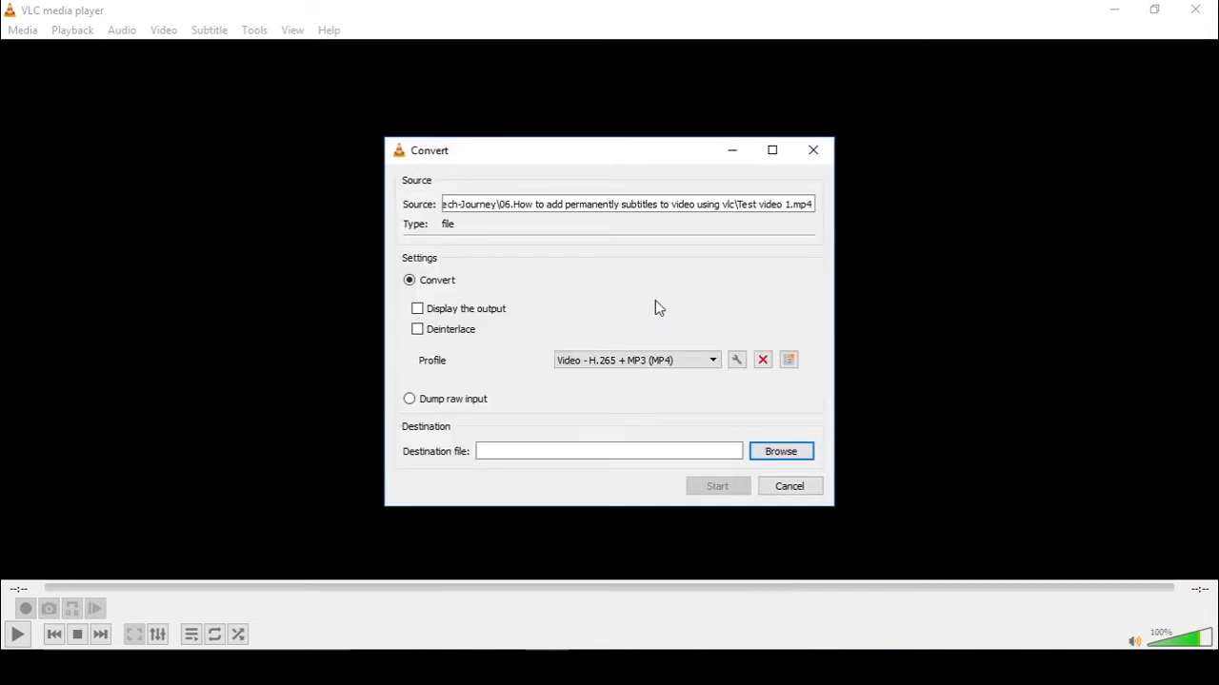
mouse_move(695, 355)
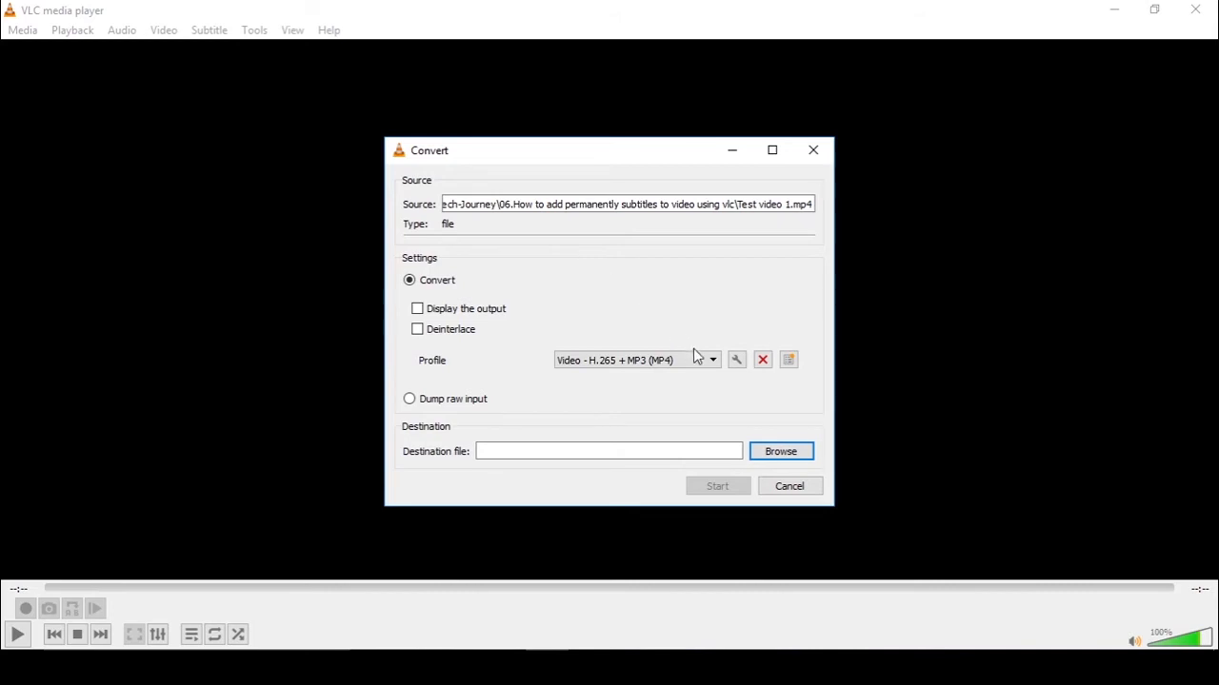
mouse_move(705, 357)
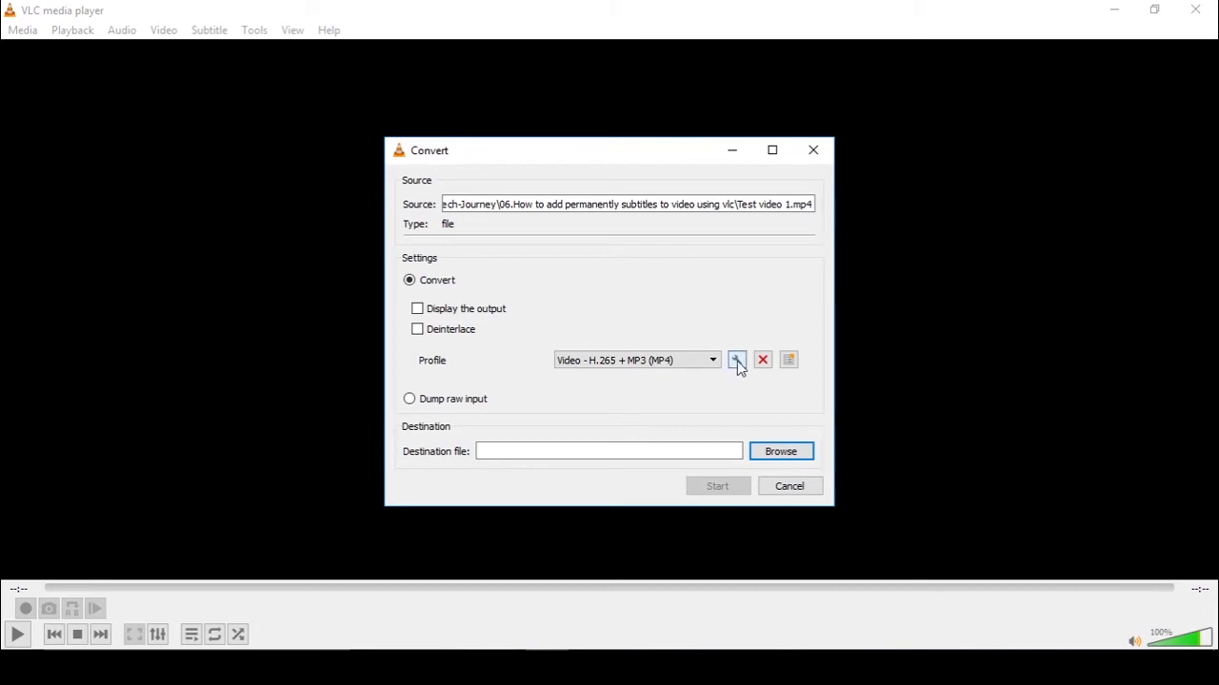
Edit the H.265 + MP3 profile to overlay subtitles on the video and save it
click(737, 360)
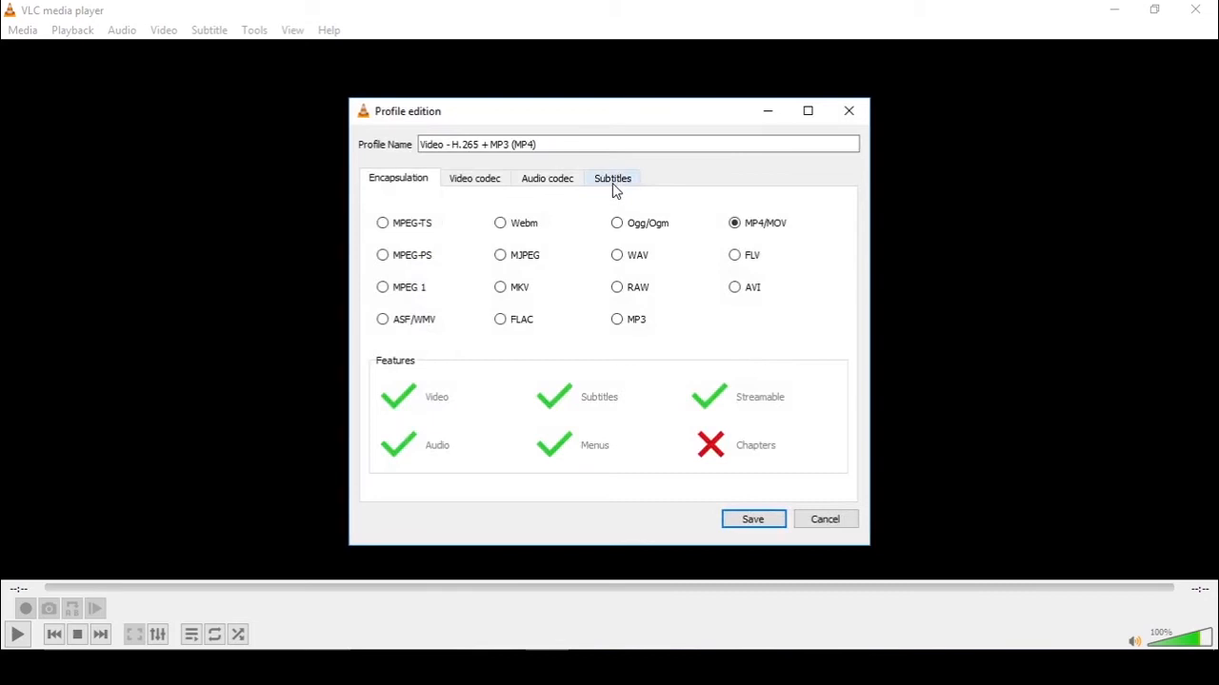
click(612, 178)
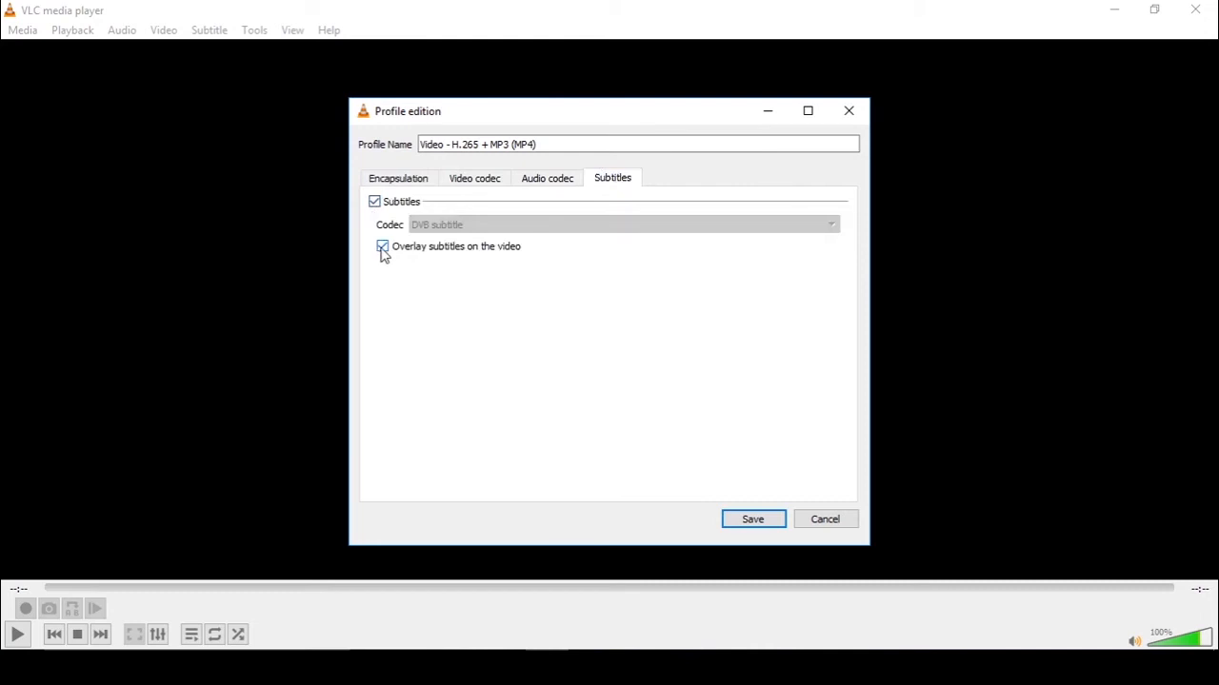
click(752, 519)
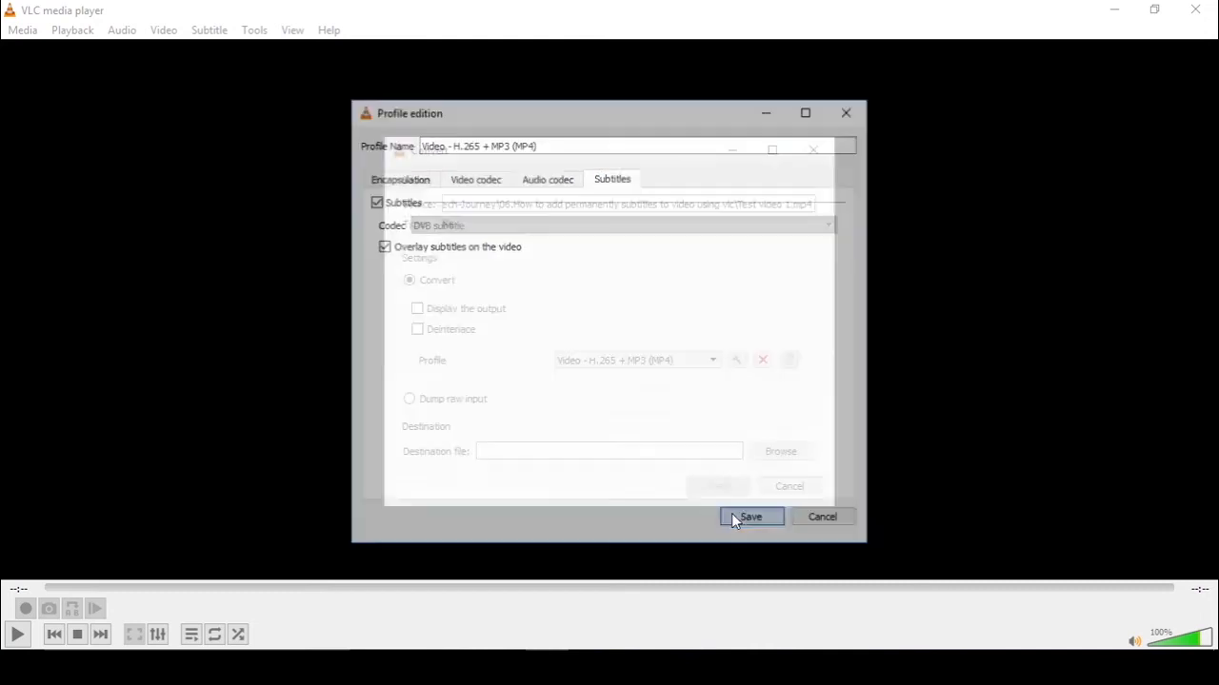
click(750, 516)
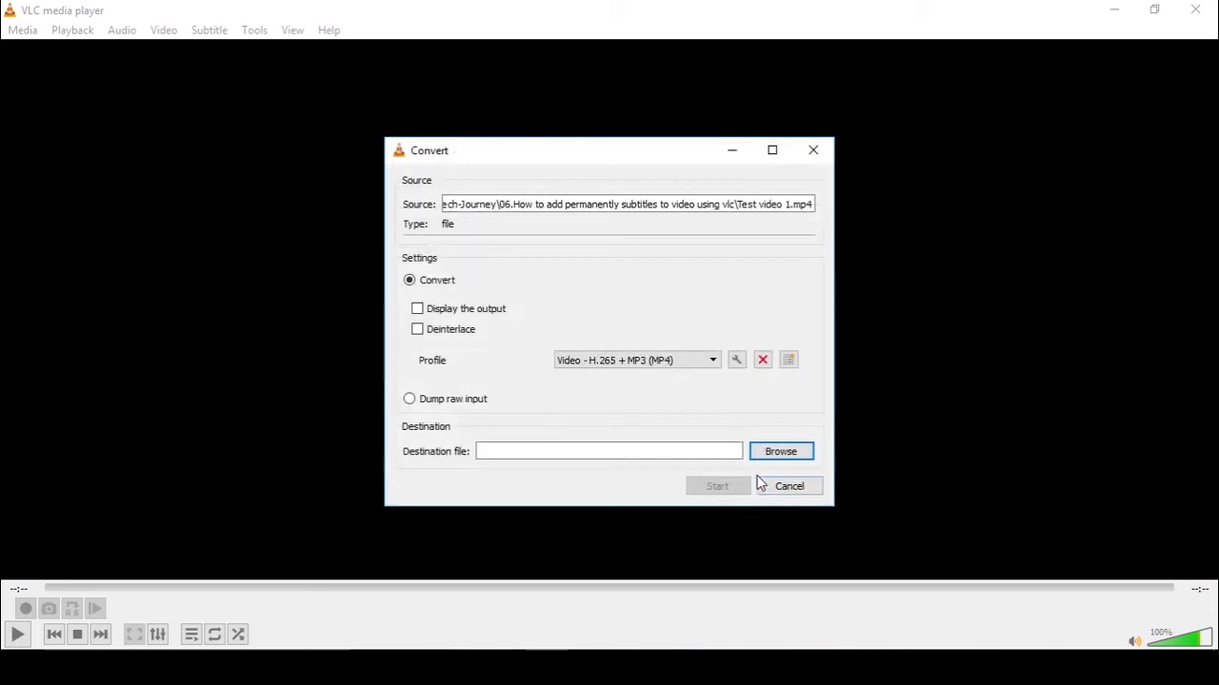
mouse_move(708, 429)
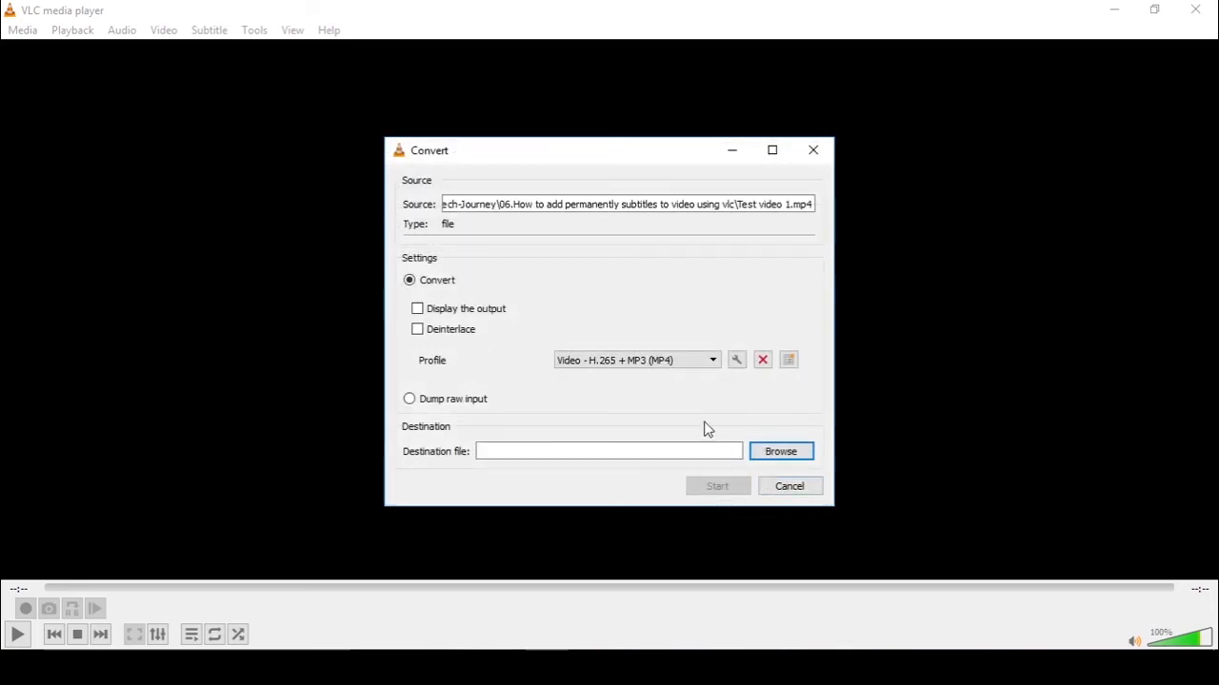
click(781, 451)
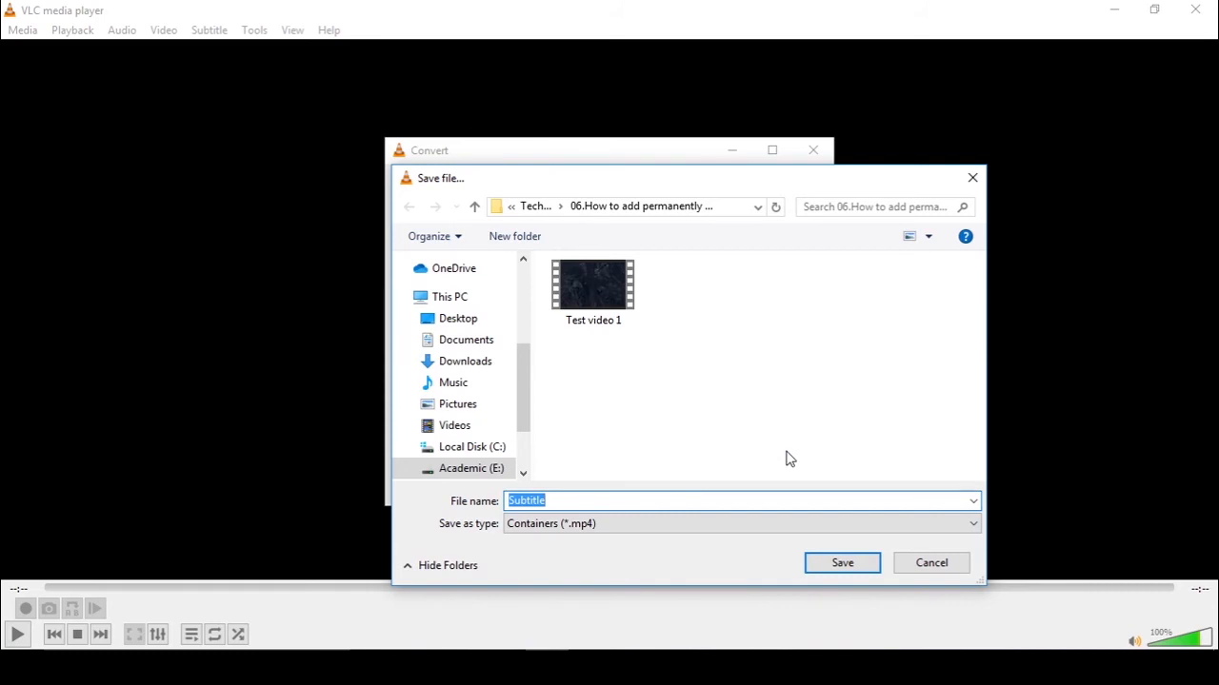
Set the destination file name to Embed and confirm the save location
text(Emm)
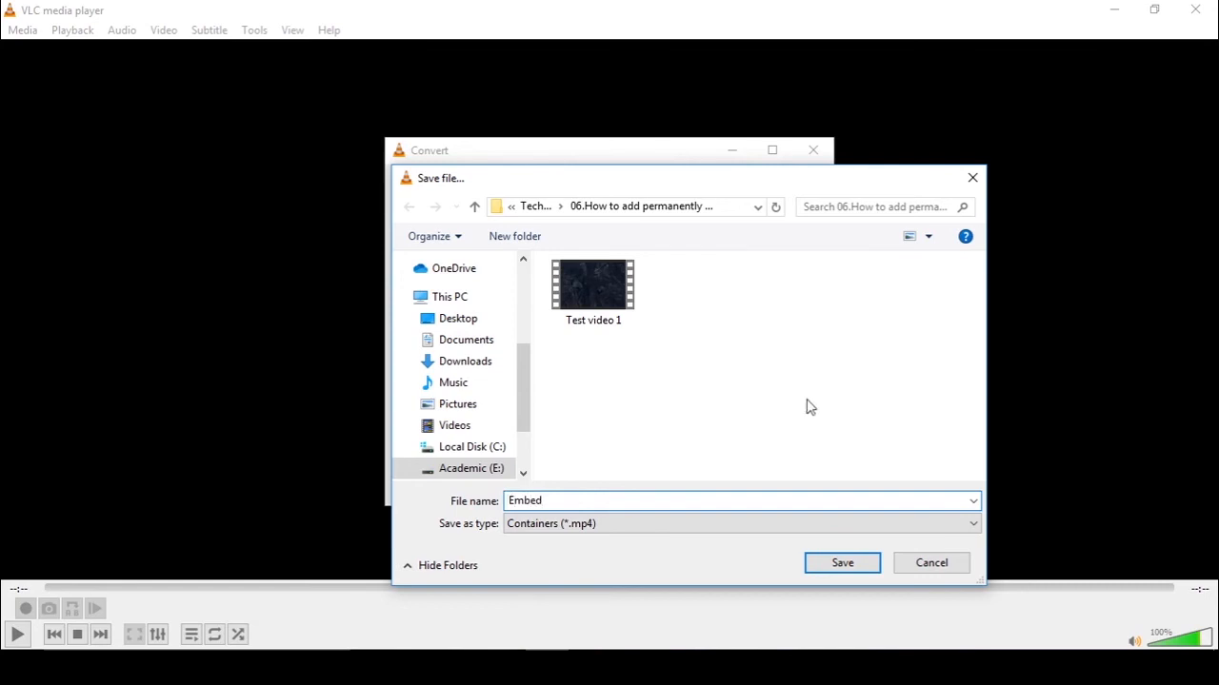
click(842, 562)
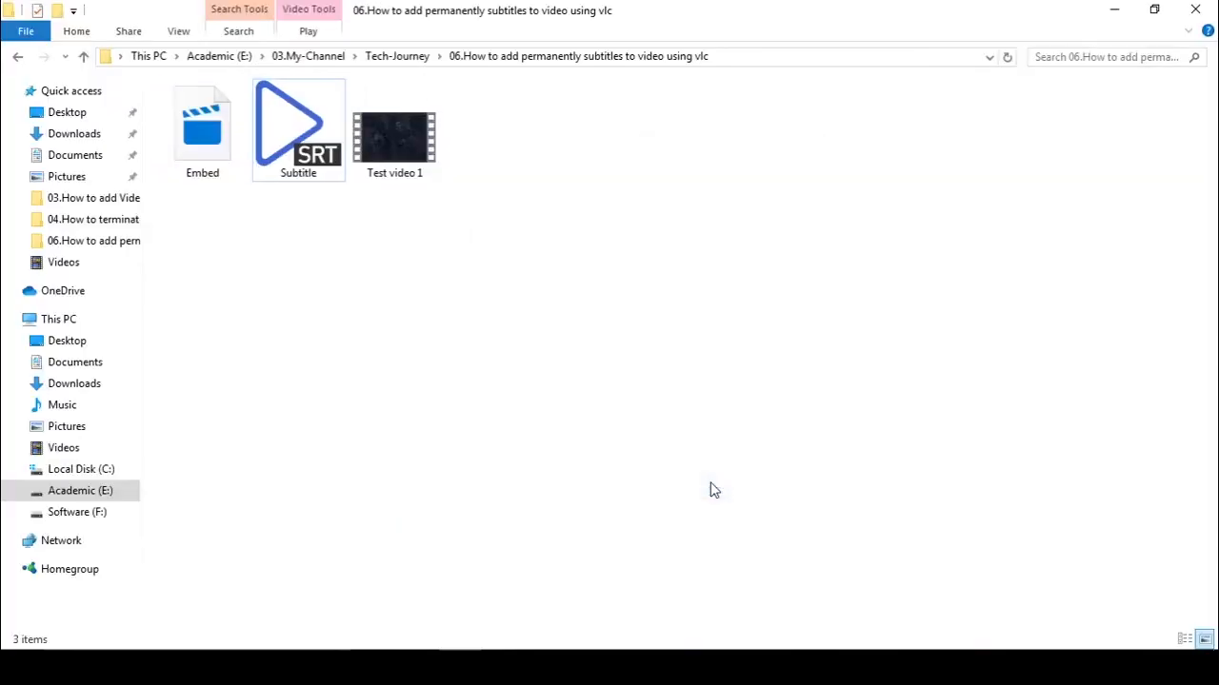
Start converting the test video into Embed with burned-in subtitles
double_click(394, 136)
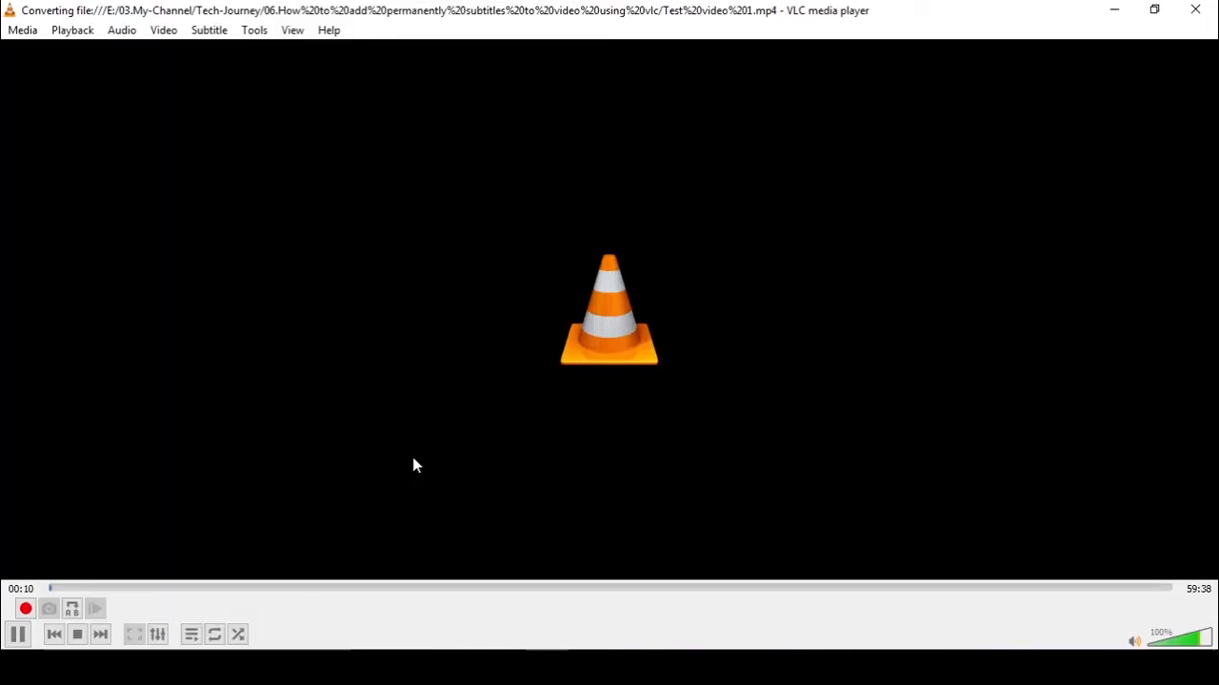
mouse_move(341, 433)
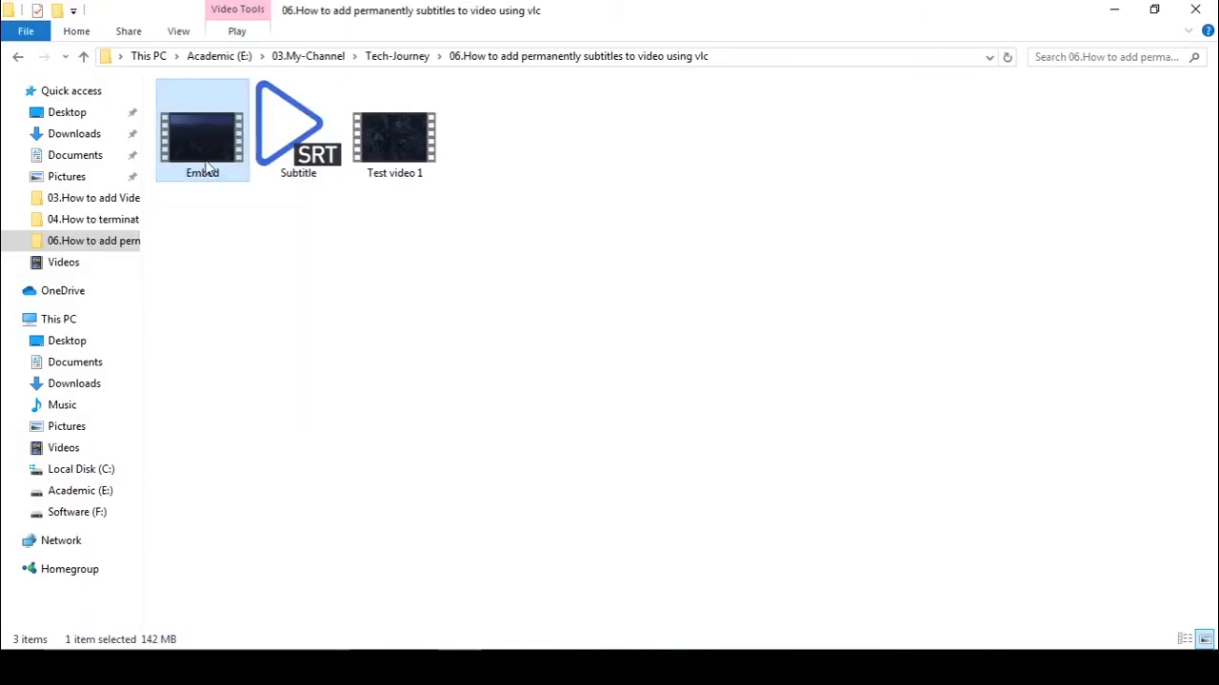
mouse_move(393, 228)
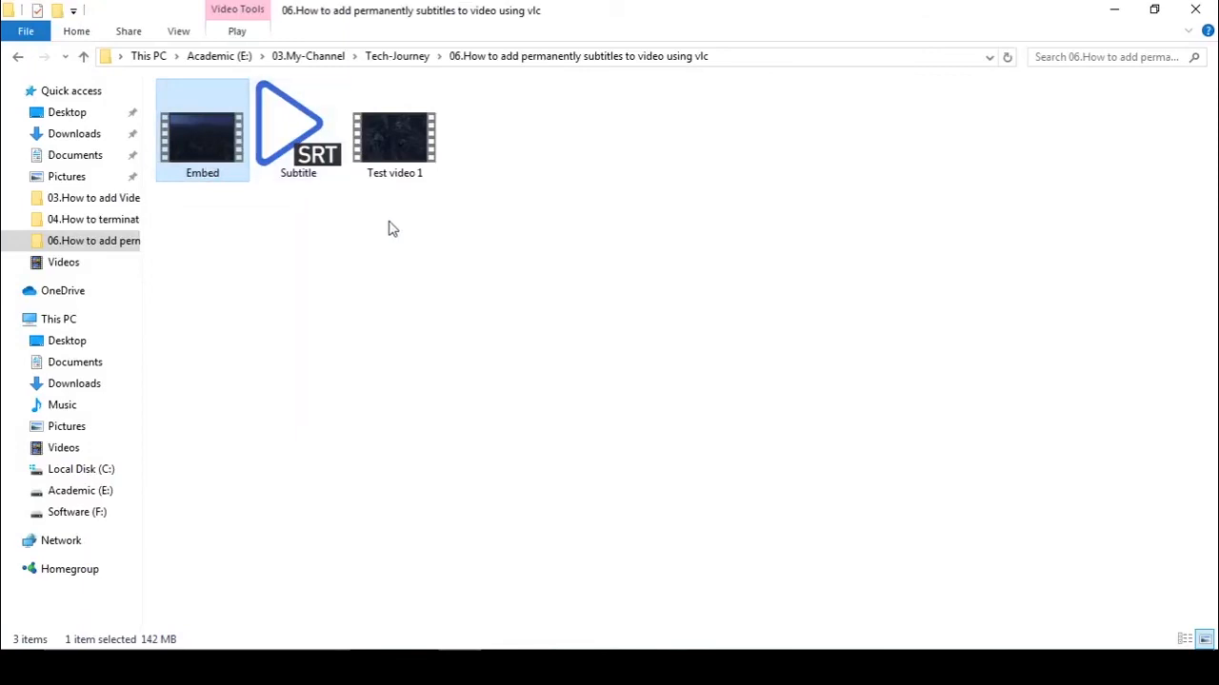